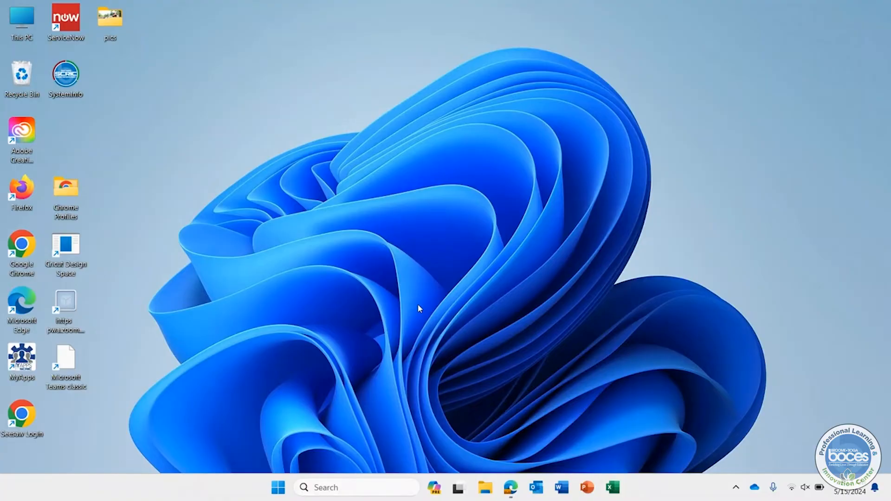
{"action": "mouse_move", "coordinate": [279, 466]}
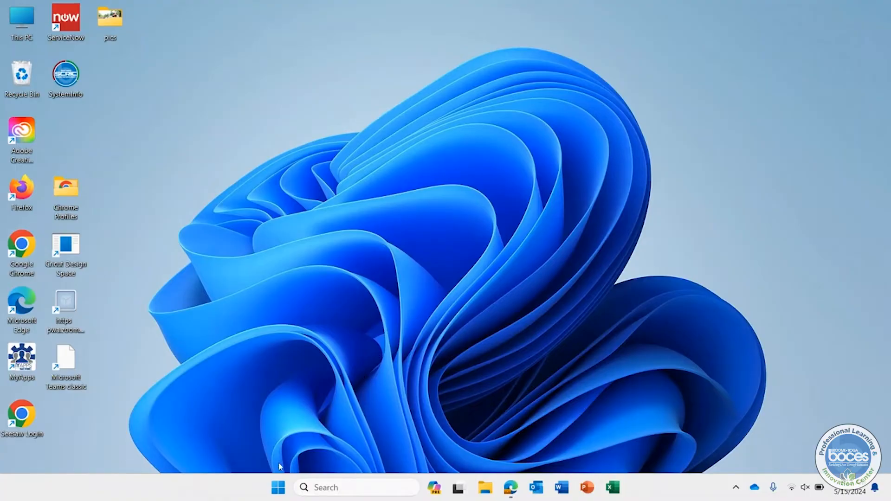
{"action": "mouse_move", "coordinate": [278, 487]}
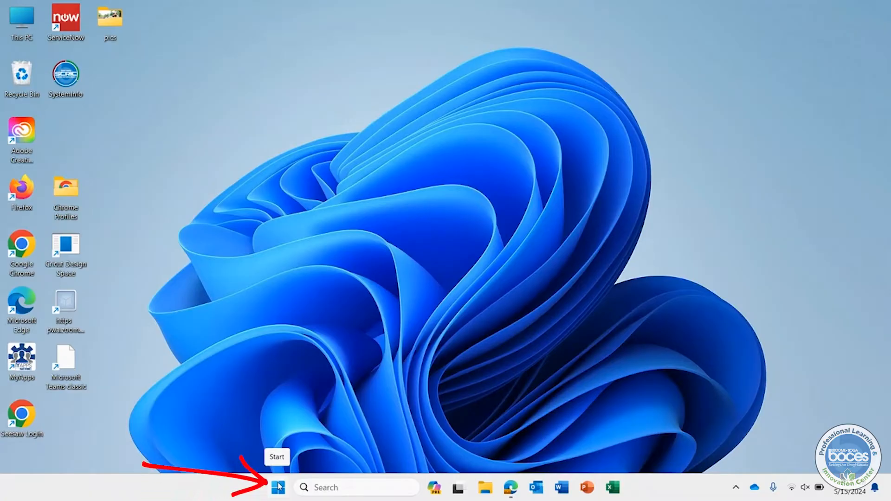
Step: Show the Start menu's All apps list scrolled down to the G entries near Google Chrome
{"action": "left_click", "coordinate": [278, 488]}
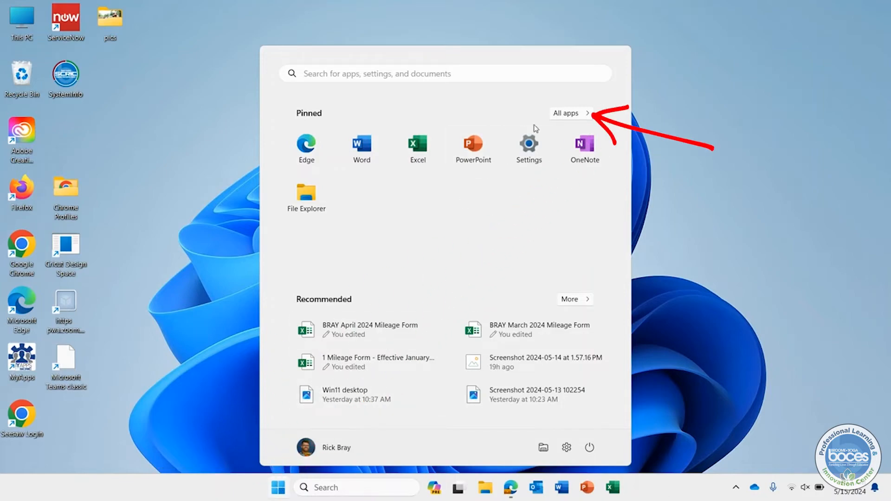
{"action": "left_click", "coordinate": [566, 113]}
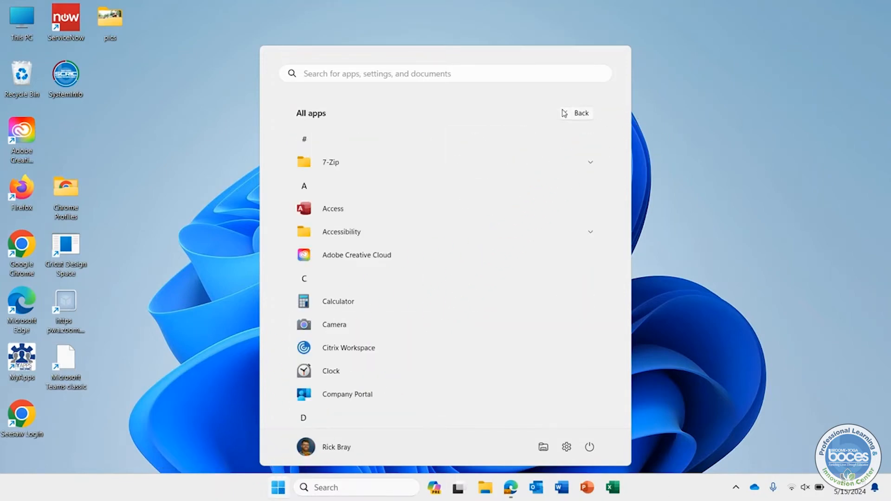
{"action": "scroll", "scroll_direction": "down", "scroll_amount": 3}
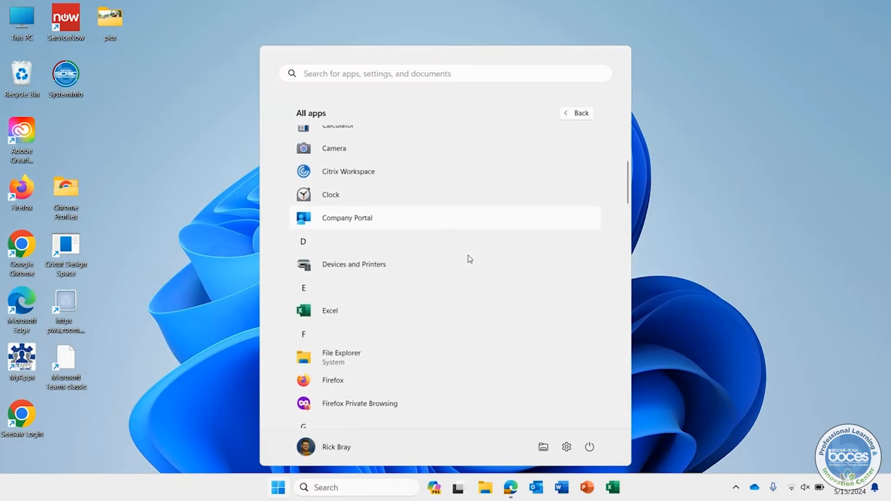
{"action": "scroll", "scroll_direction": "down", "scroll_amount": 3}
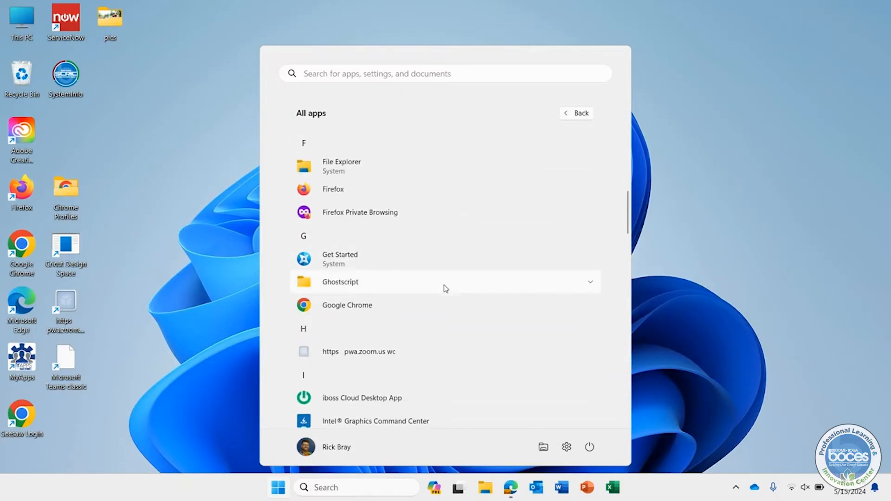
{"action": "mouse_move", "coordinate": [406, 309]}
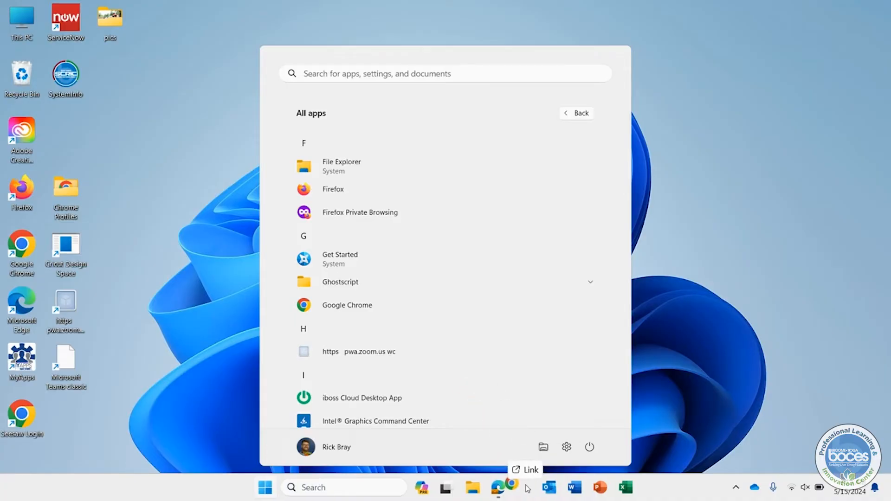
{"action": "mouse_move", "coordinate": [538, 488]}
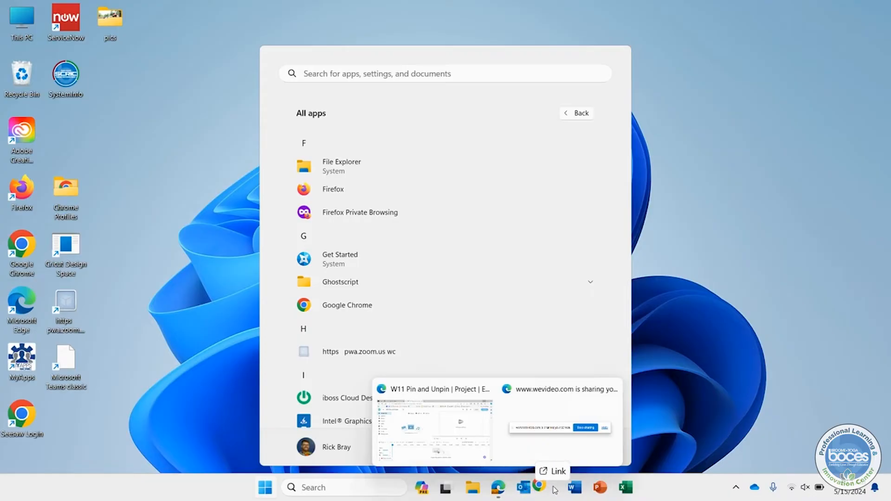
{"action": "mouse_move", "coordinate": [516, 487]}
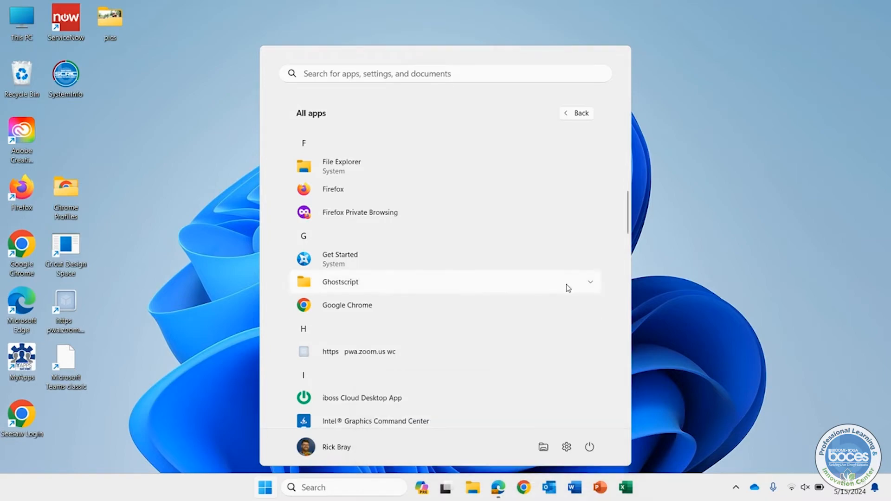
{"action": "mouse_move", "coordinate": [651, 236]}
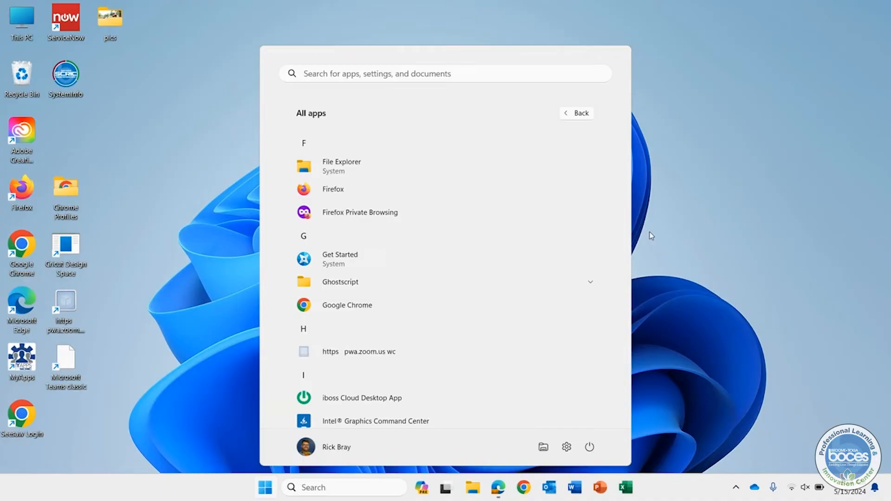
{"action": "mouse_move", "coordinate": [645, 237]}
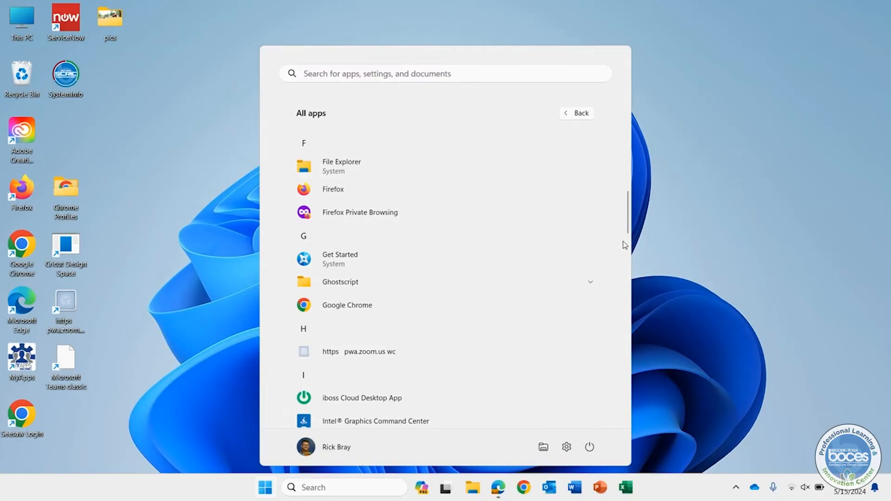
{"action": "mouse_move", "coordinate": [460, 281]}
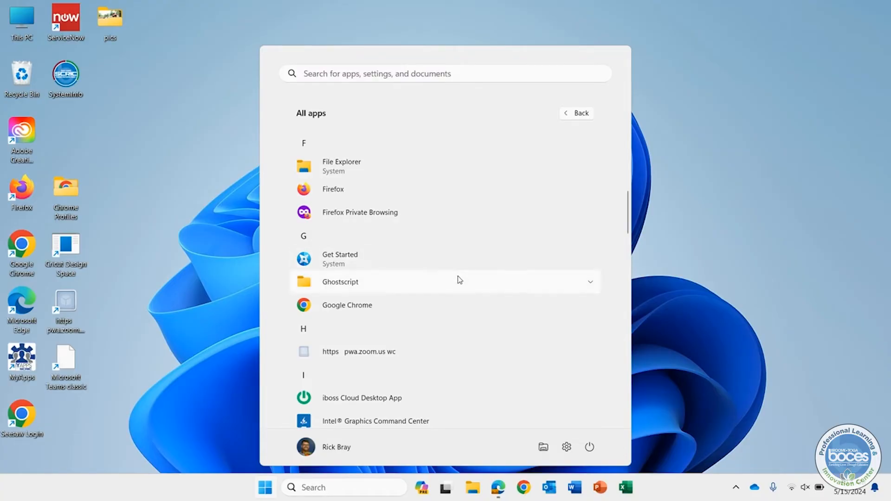
Step: Pin Firefox to the taskbar from its More options in the All apps list
{"action": "scroll", "scroll_direction": "up", "scroll_amount": 3}
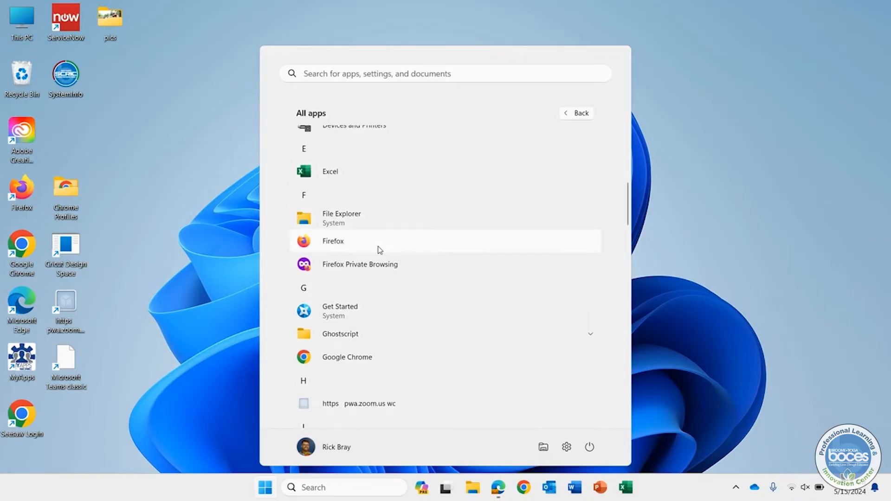
{"action": "right_click", "coordinate": [334, 241]}
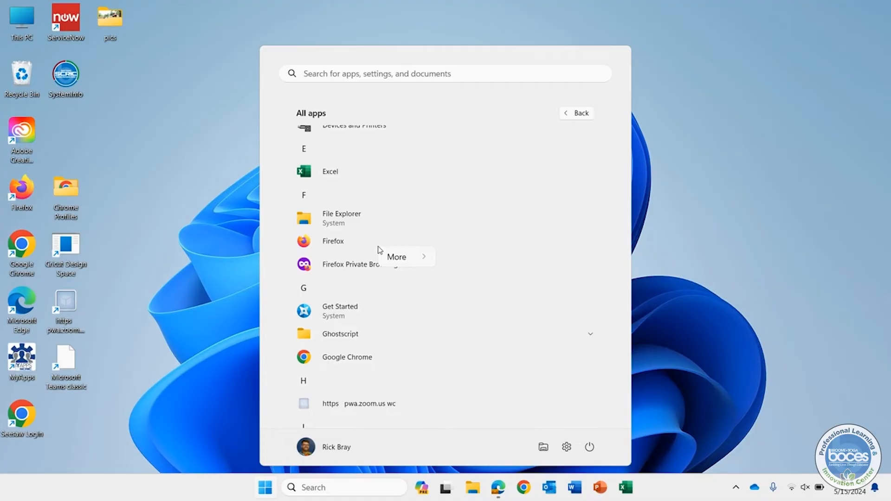
{"action": "left_click", "coordinate": [396, 257]}
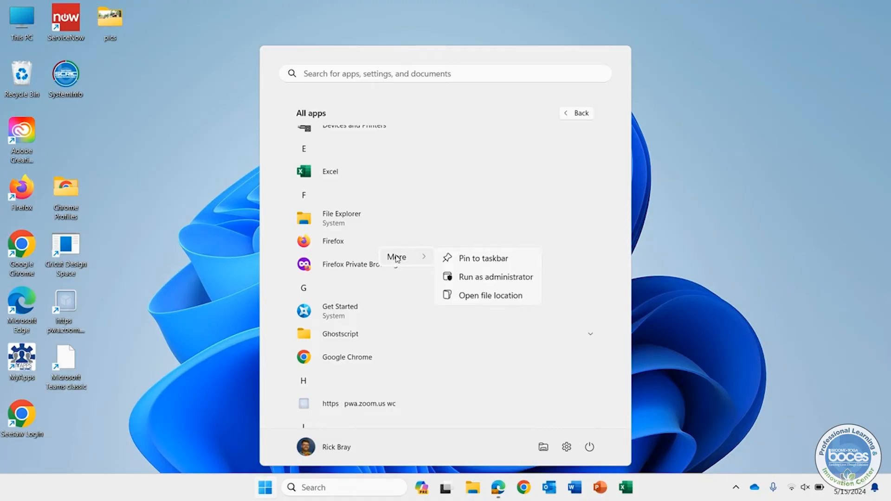
{"action": "mouse_move", "coordinate": [483, 258]}
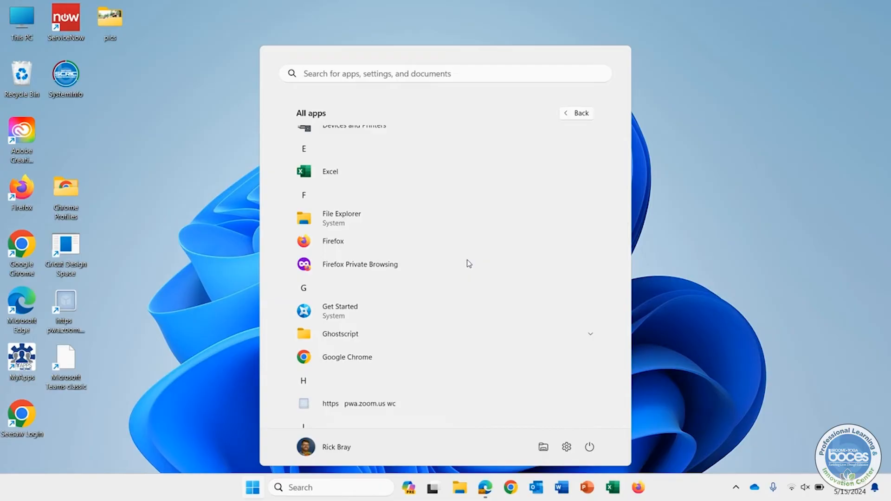
{"action": "left_click", "coordinate": [690, 187]}
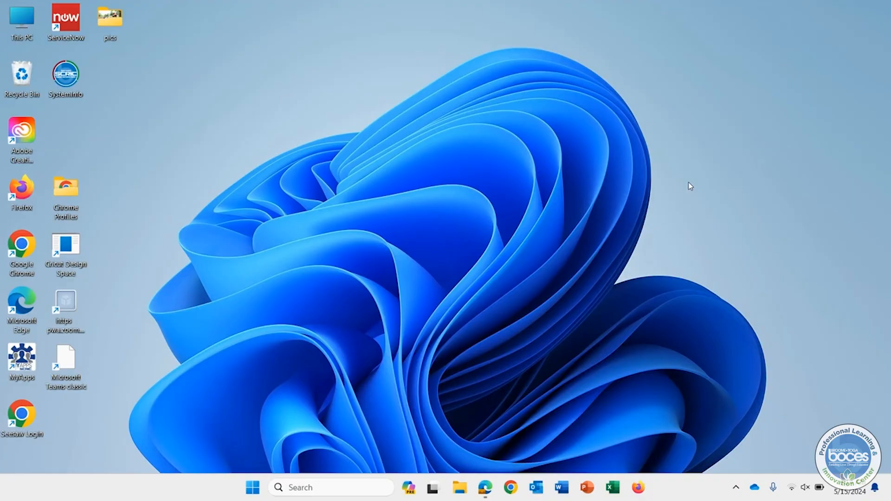
{"action": "mouse_move", "coordinate": [687, 222]}
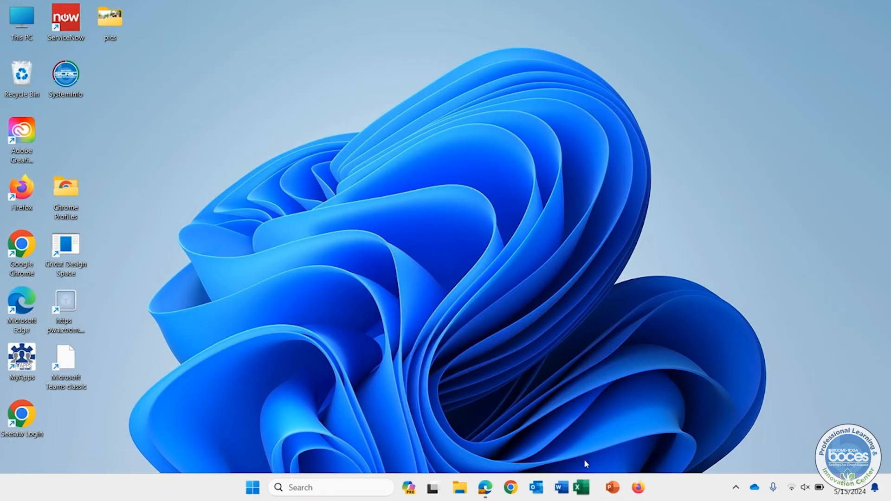
{"action": "mouse_move", "coordinate": [610, 431]}
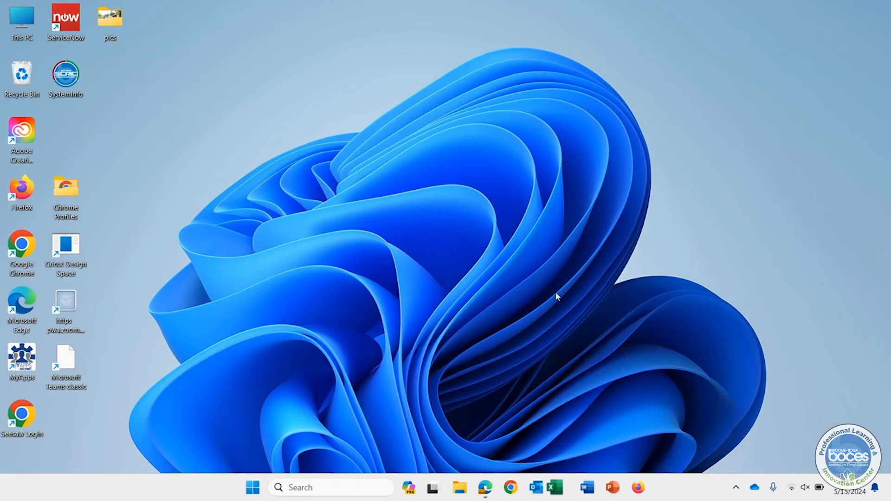
{"action": "mouse_move", "coordinate": [560, 306]}
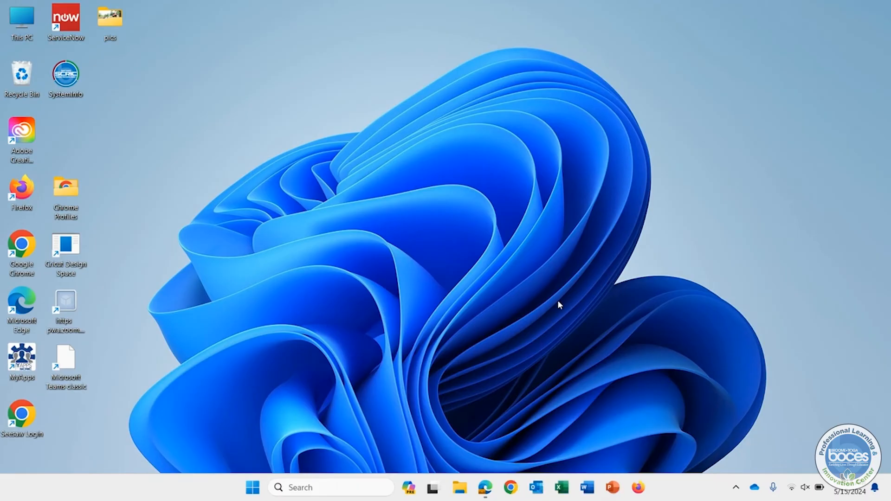
{"action": "mouse_move", "coordinate": [638, 487]}
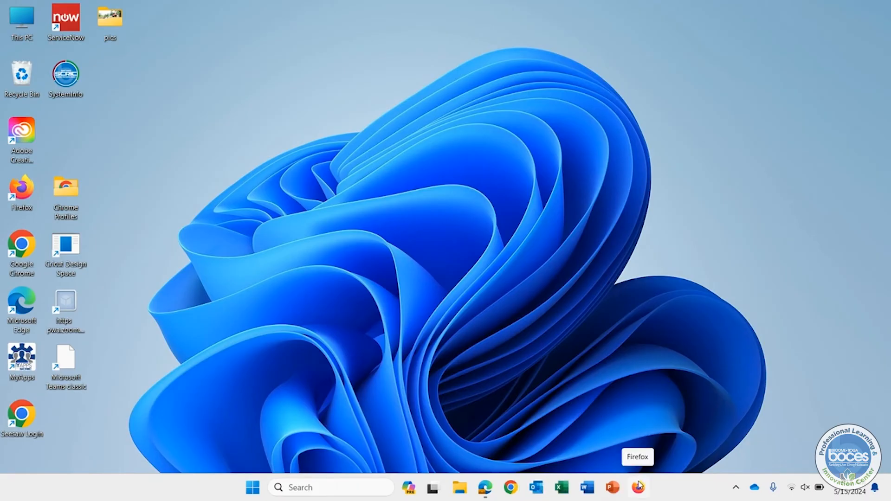
{"action": "mouse_move", "coordinate": [637, 490]}
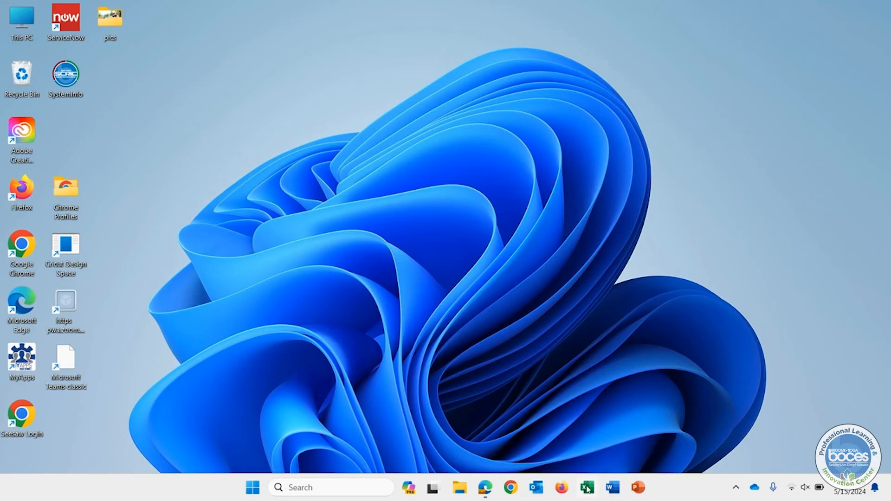
Step: Launch Excel from the taskbar and bring up its jump list with Unpin from taskbar
{"action": "left_click", "coordinate": [587, 487]}
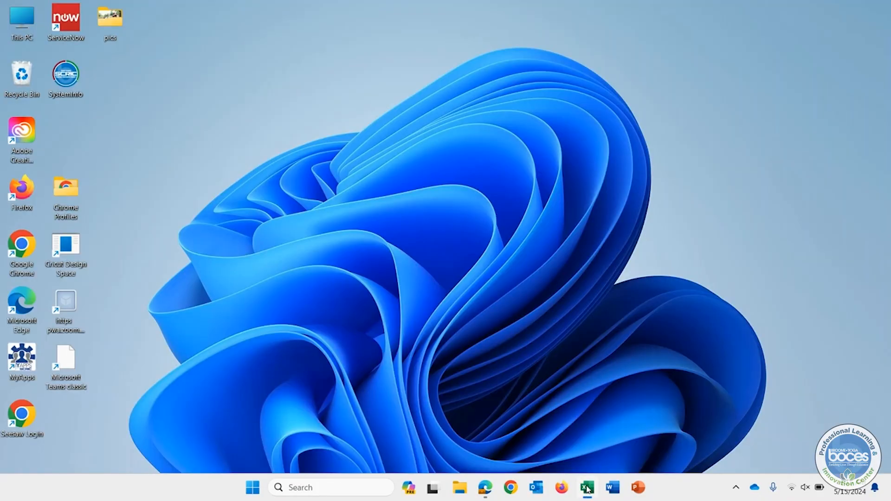
{"action": "right_click", "coordinate": [586, 487]}
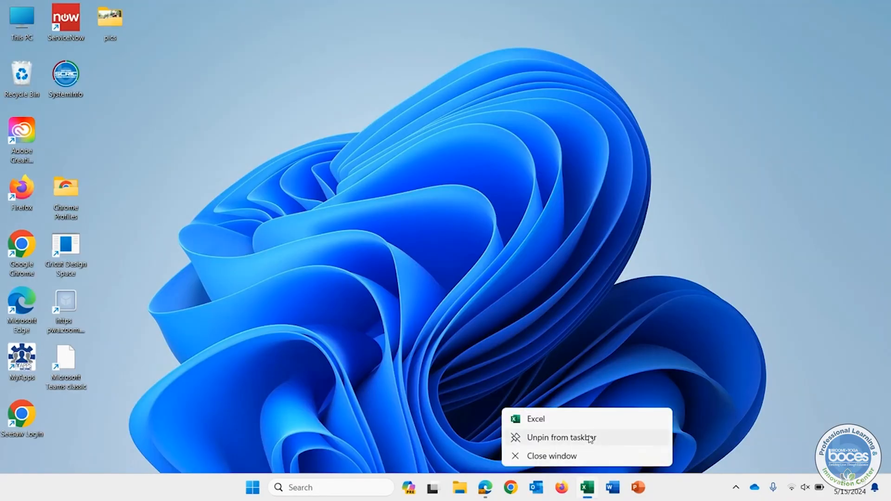